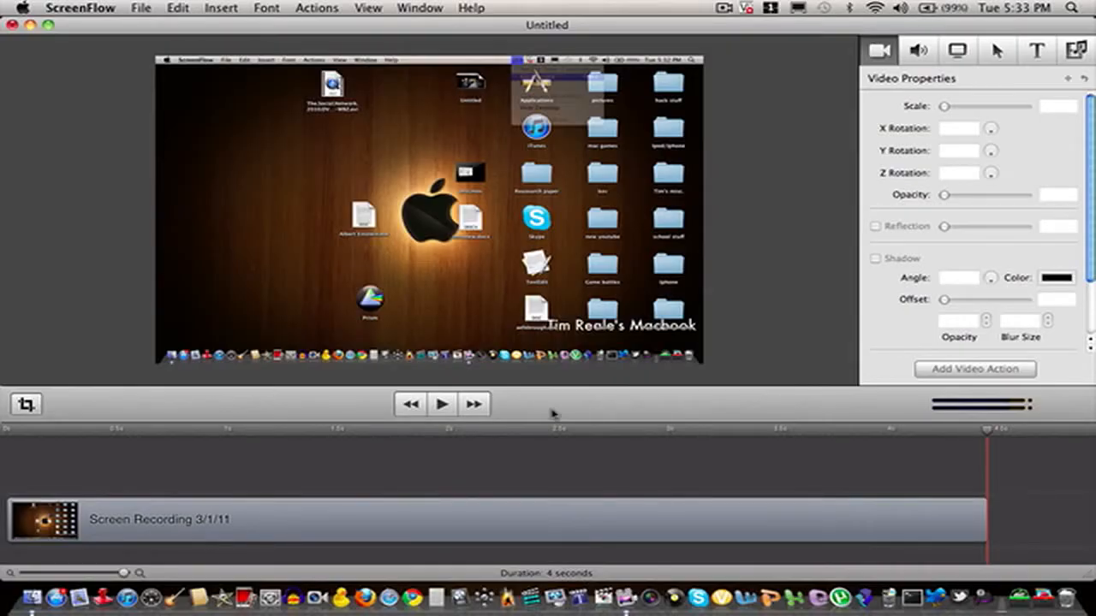
- Rewind the 4-second screen recording to the start, play it, then pause
{"action": "left_click", "coordinate": [410, 404]}
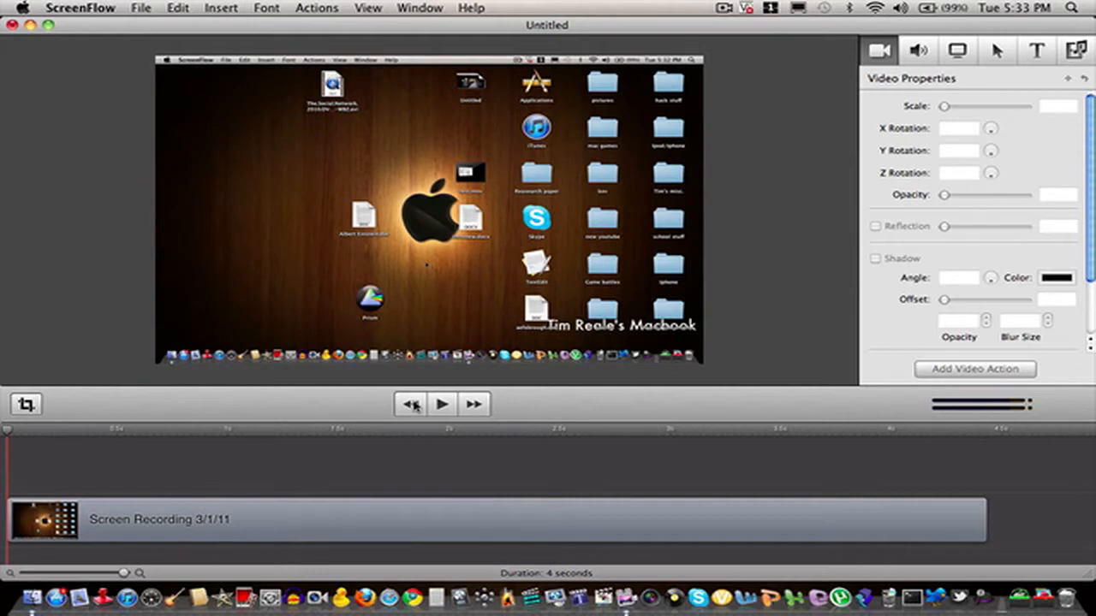
{"action": "mouse_move", "coordinate": [203, 191]}
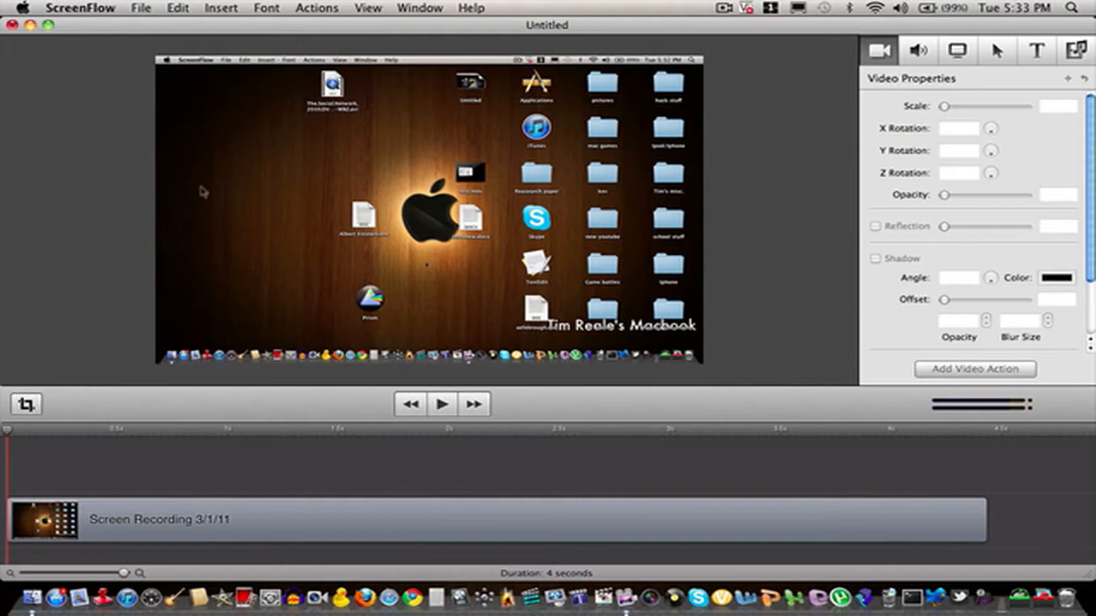
{"action": "left_click", "coordinate": [442, 404]}
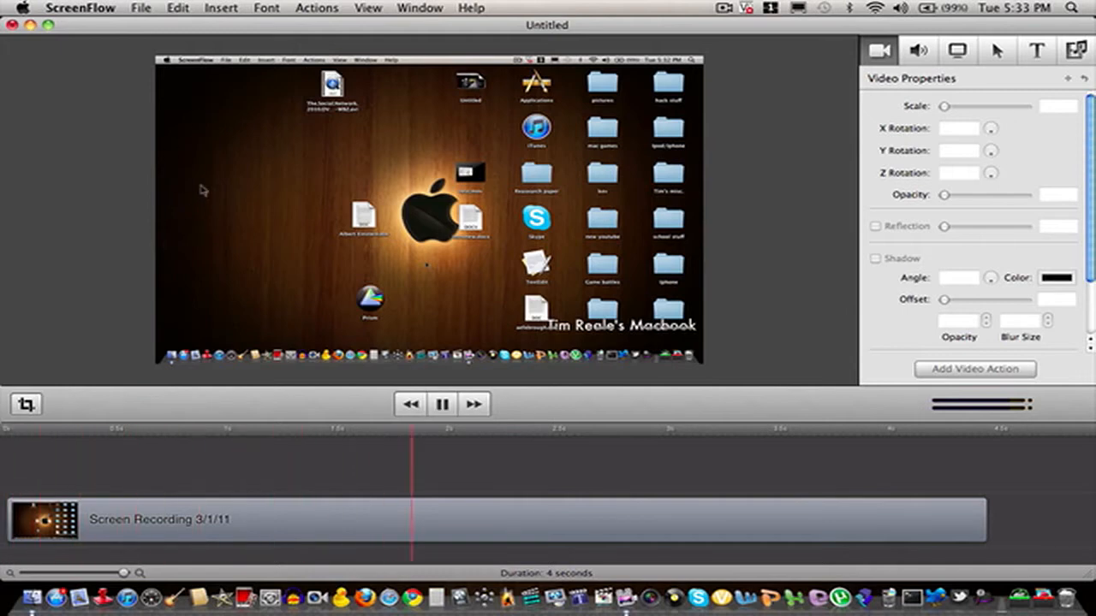
{"action": "left_click", "coordinate": [535, 60]}
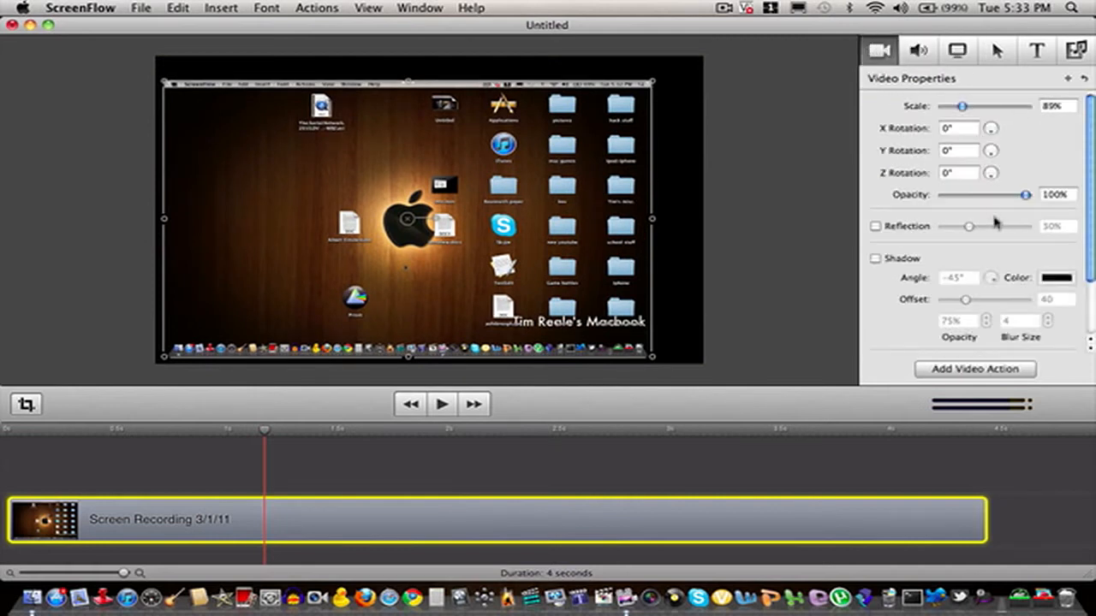
- Deselect the recording clip in the timeline and open the File menu
{"action": "left_click", "coordinate": [990, 146]}
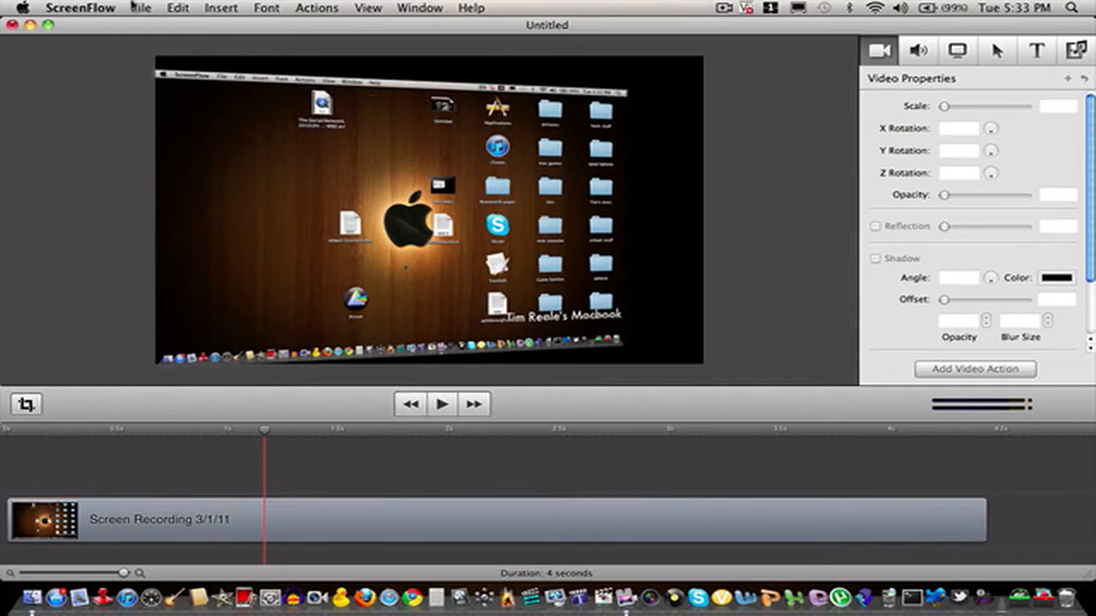
{"action": "left_click", "coordinate": [140, 7]}
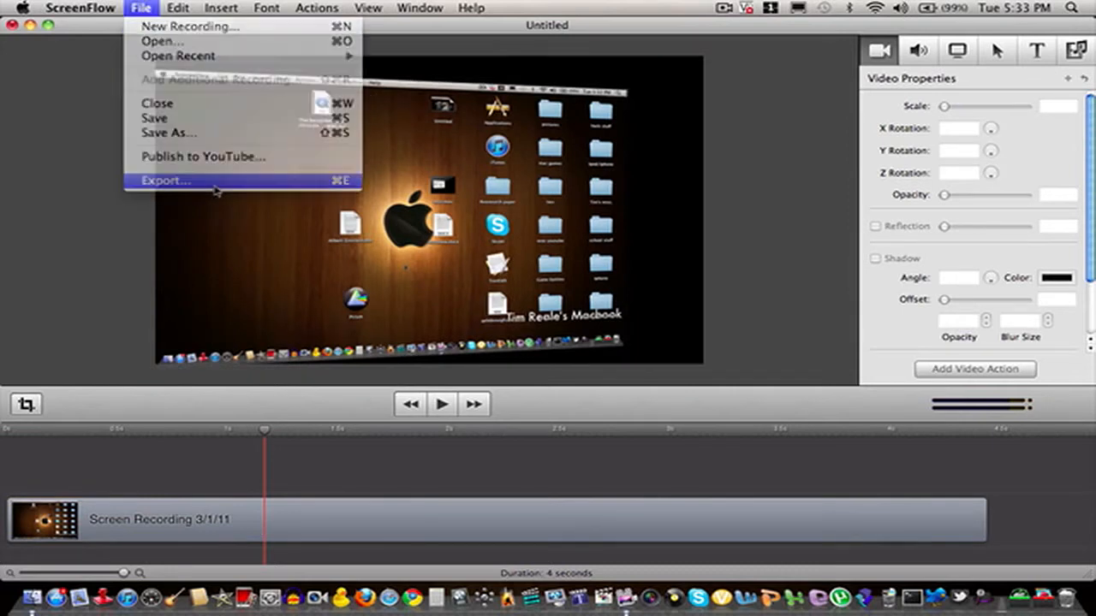
- Export as test2 with the Web – High preset and open its Video Settings
{"action": "left_click", "coordinate": [164, 180]}
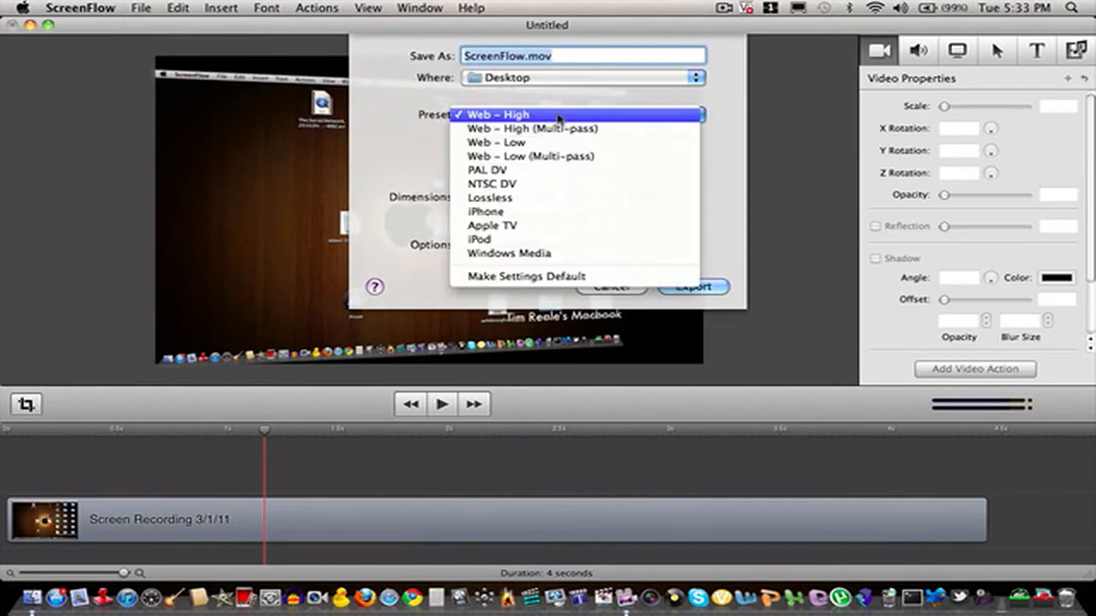
{"action": "left_click", "coordinate": [498, 113]}
{"action": "type", "text": "test2"}
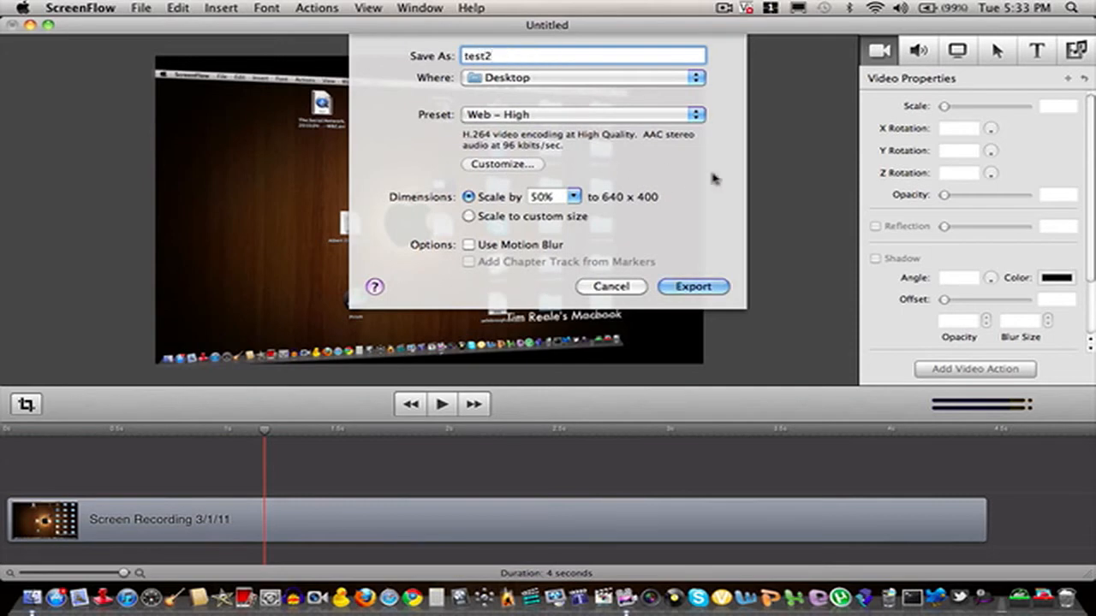
{"action": "left_click", "coordinate": [502, 163]}
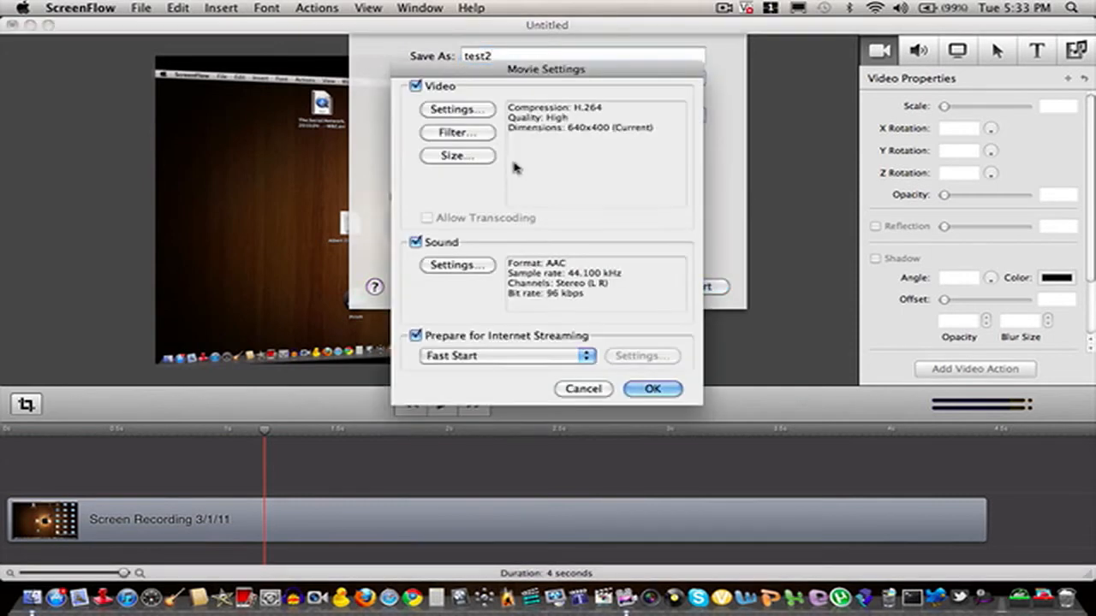
{"action": "left_click", "coordinate": [456, 109]}
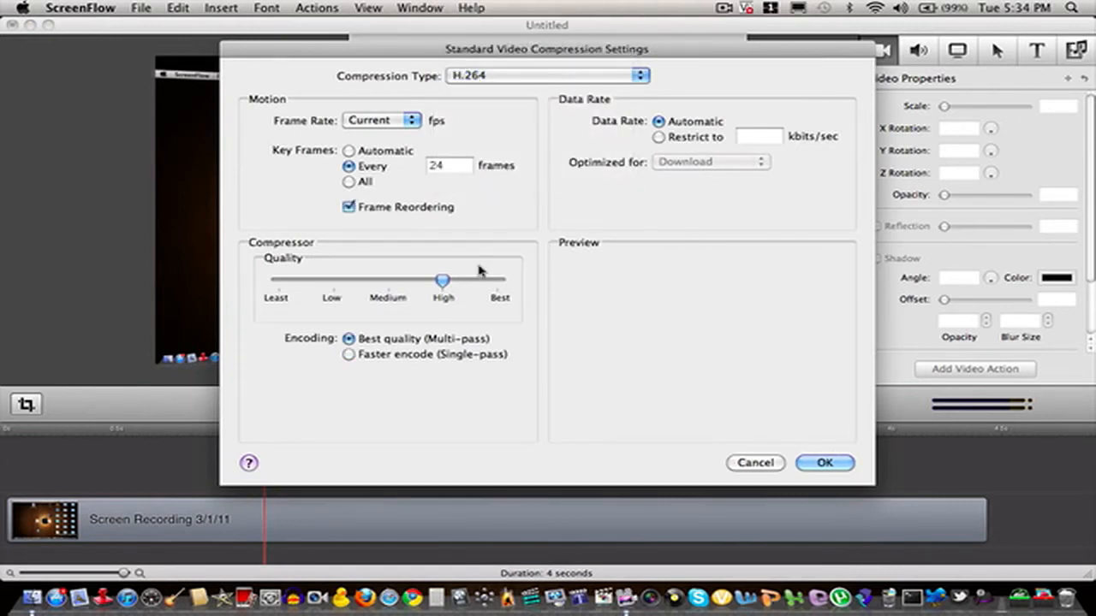
- Set H.264 compression quality to Best, confirm, and bring up the Size settings
{"action": "left_click_drag", "start_coordinate": [441, 280], "coordinate": [482, 283]}
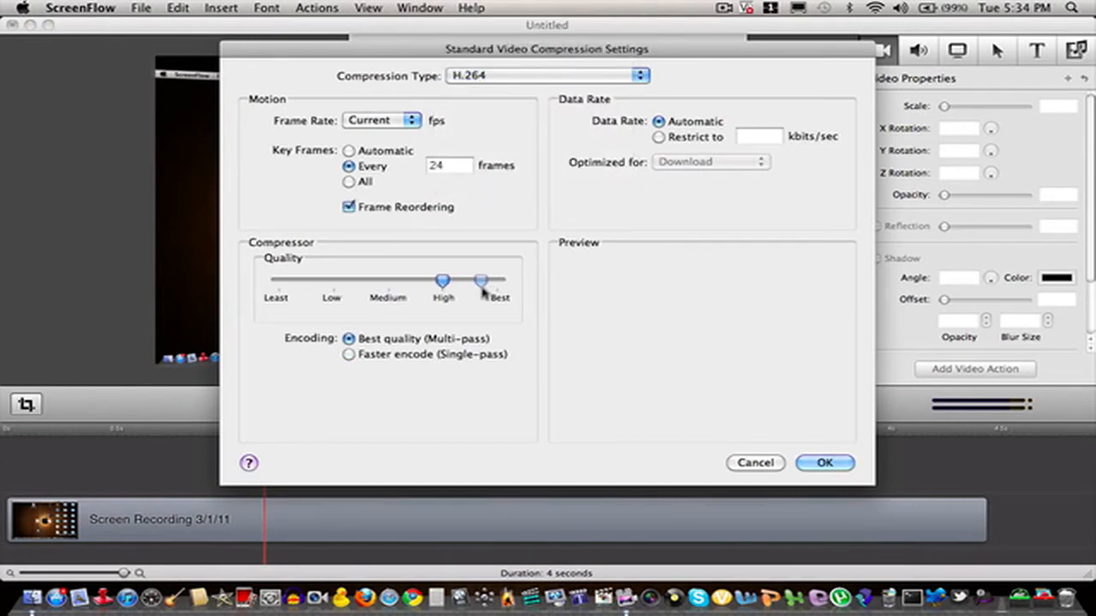
{"action": "left_click_drag", "start_coordinate": [441, 281], "coordinate": [496, 281]}
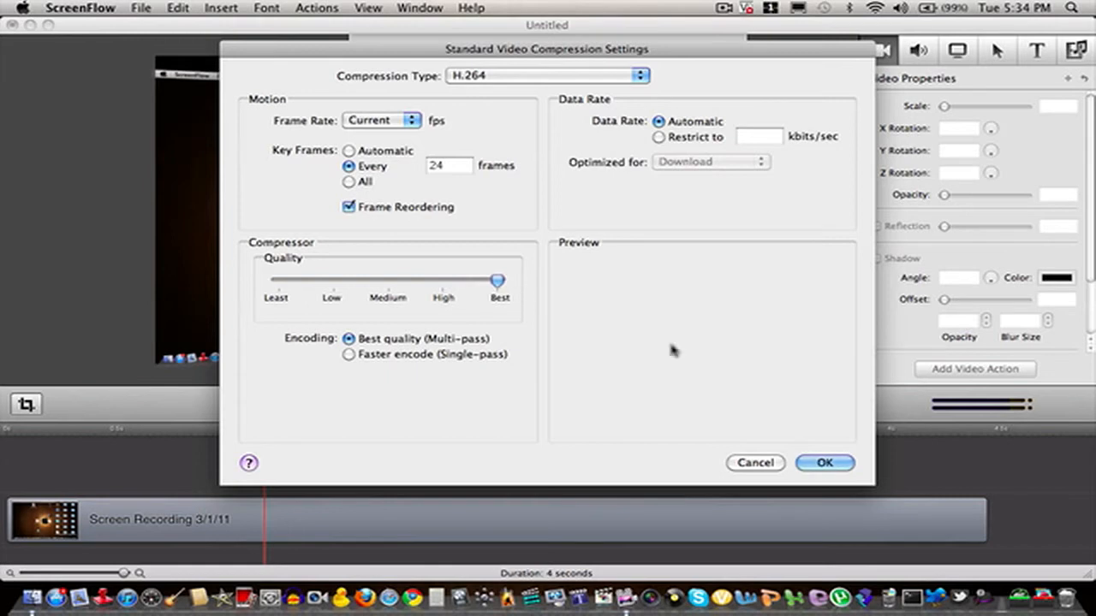
{"action": "left_click", "coordinate": [823, 462]}
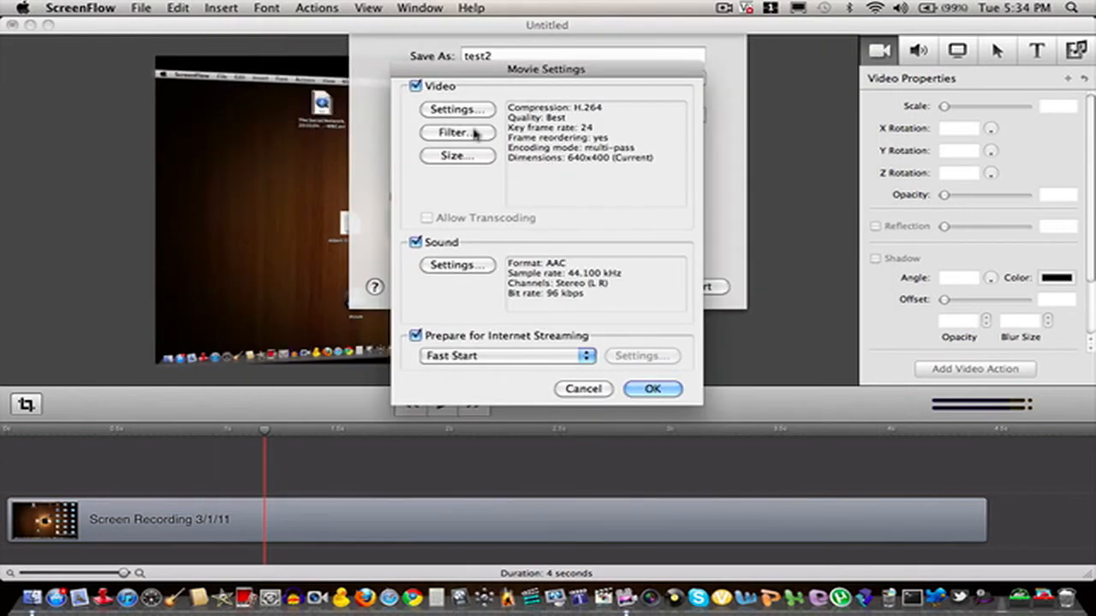
{"action": "left_click", "coordinate": [456, 133]}
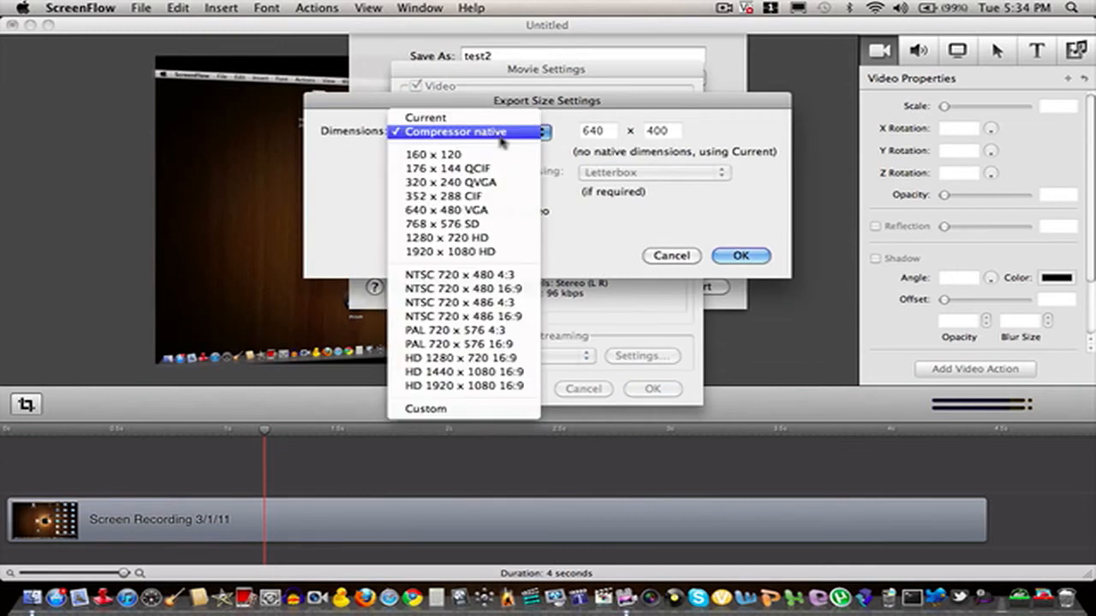
{"action": "mouse_move", "coordinate": [462, 238]}
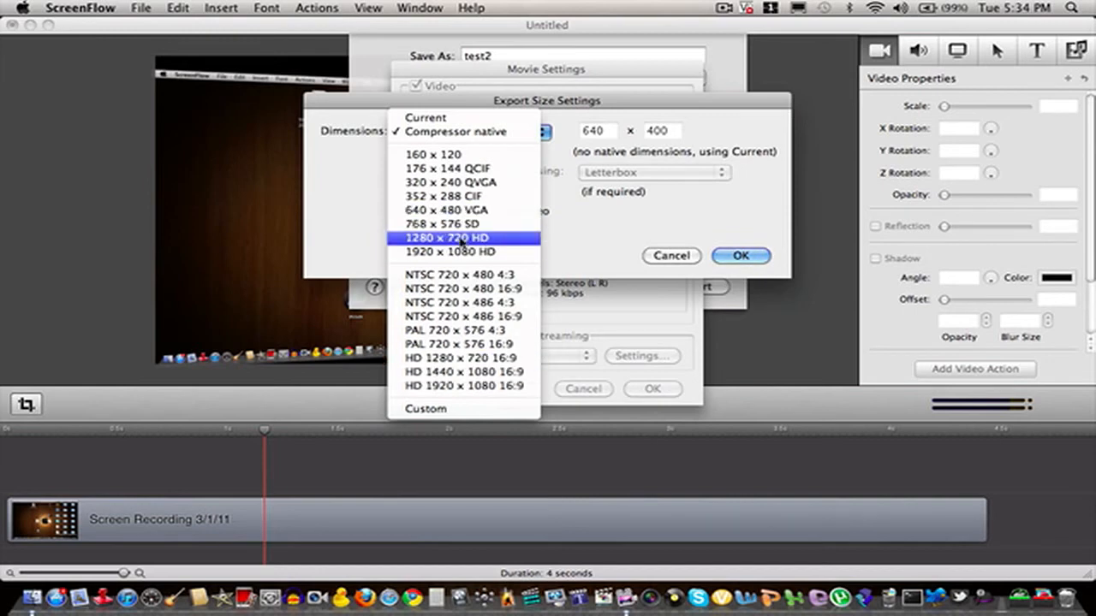
- Choose 1280 x 720 HD in the Dimensions popup and confirm Export Size Settings
{"action": "left_click", "coordinate": [462, 131]}
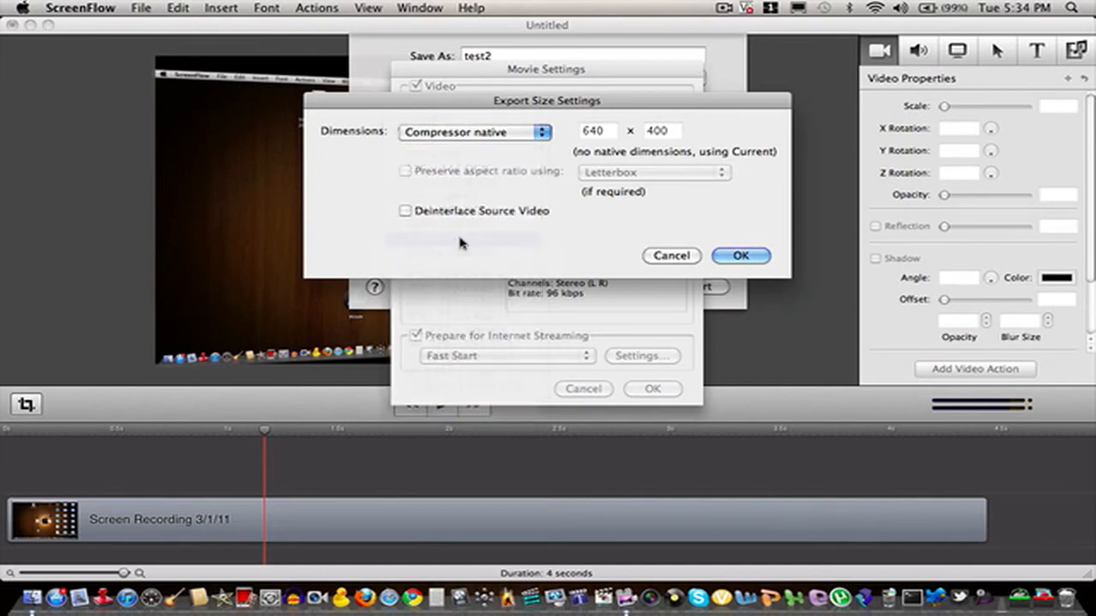
{"action": "left_click", "coordinate": [475, 131]}
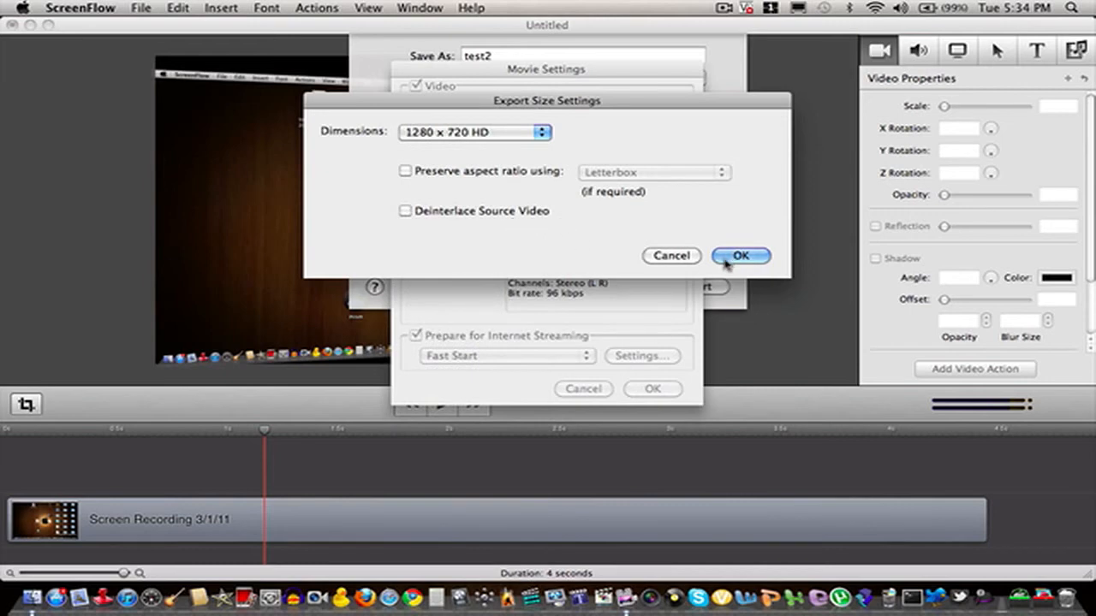
{"action": "left_click", "coordinate": [740, 255]}
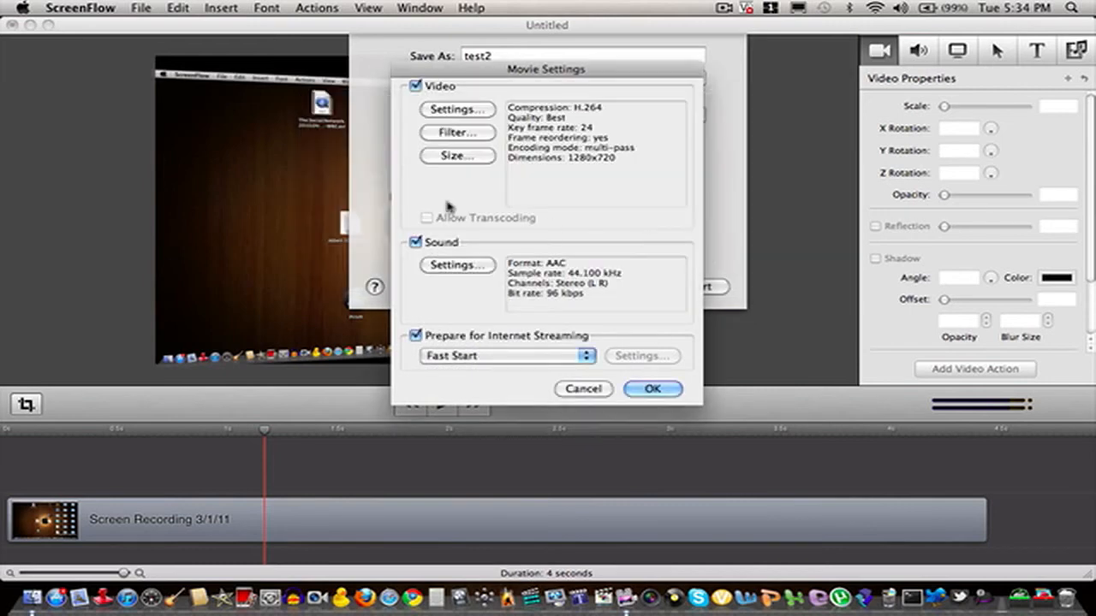
- Accept unchanged AAC stereo sound settings and confirm the customized movie settings
{"action": "left_click", "coordinate": [456, 264]}
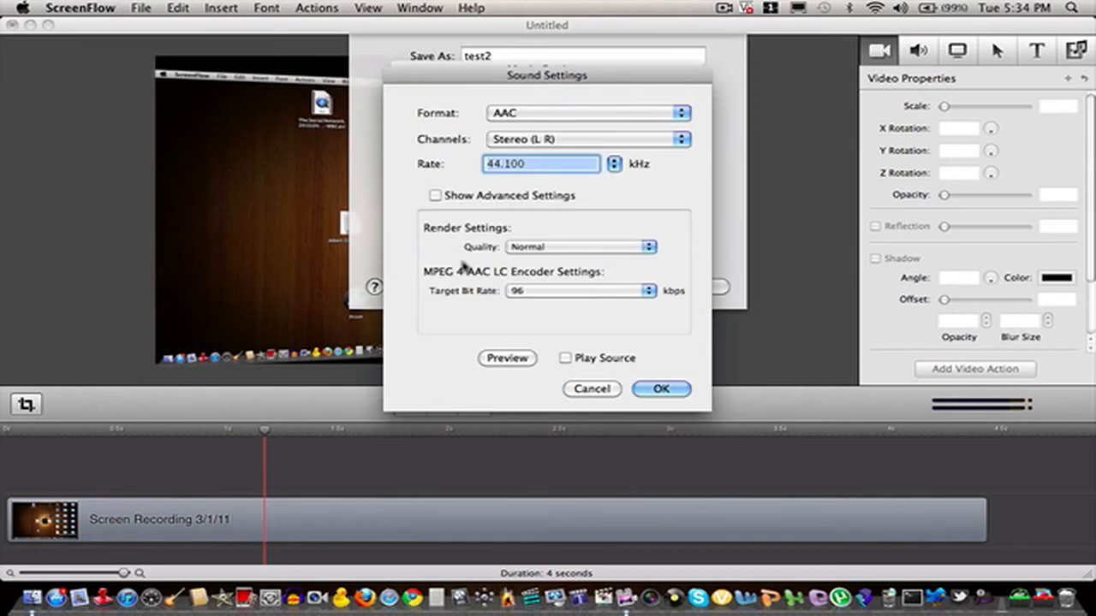
{"action": "mouse_move", "coordinate": [525, 113]}
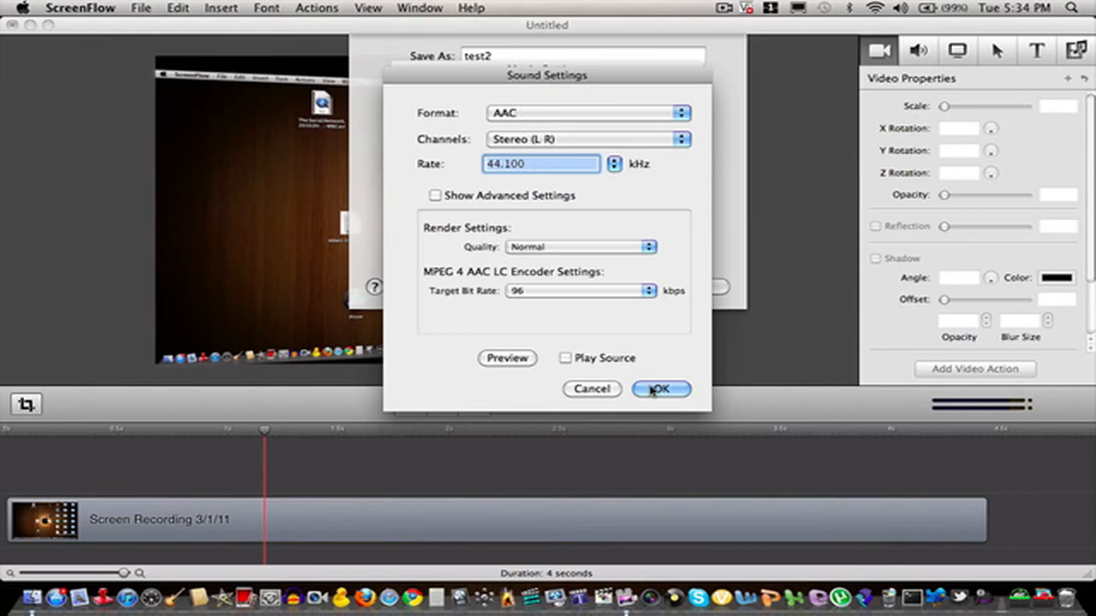
{"action": "left_click", "coordinate": [661, 389]}
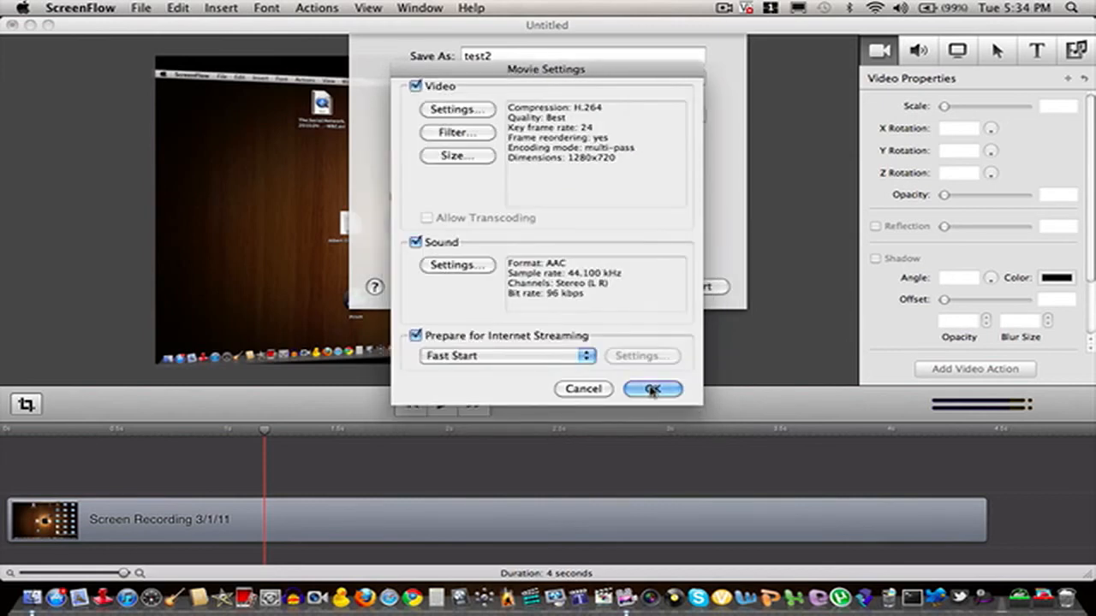
{"action": "left_click", "coordinate": [652, 389]}
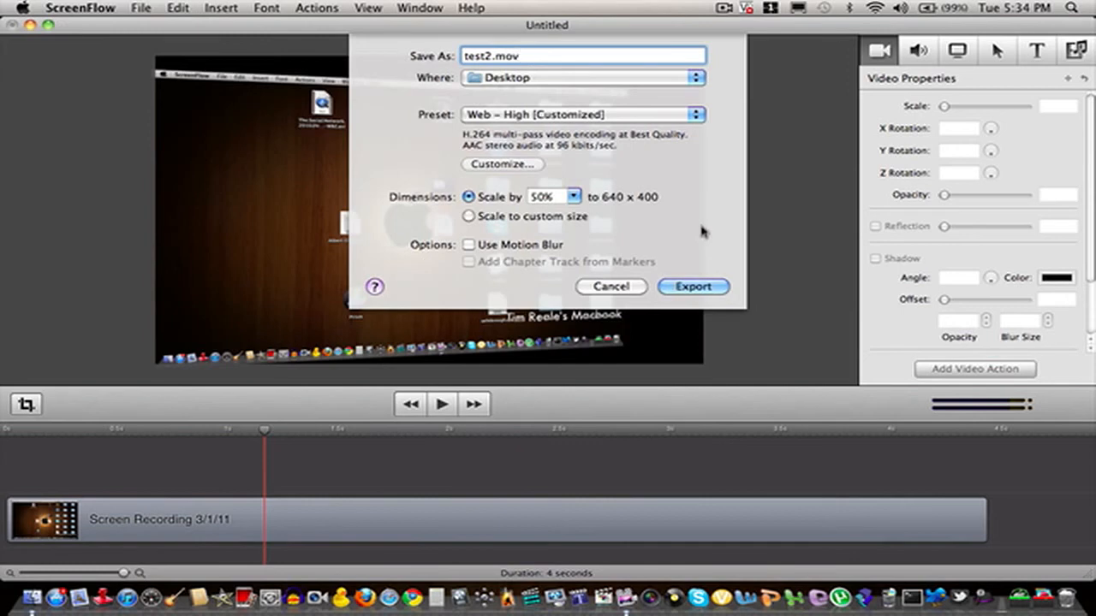
{"action": "mouse_move", "coordinate": [687, 234]}
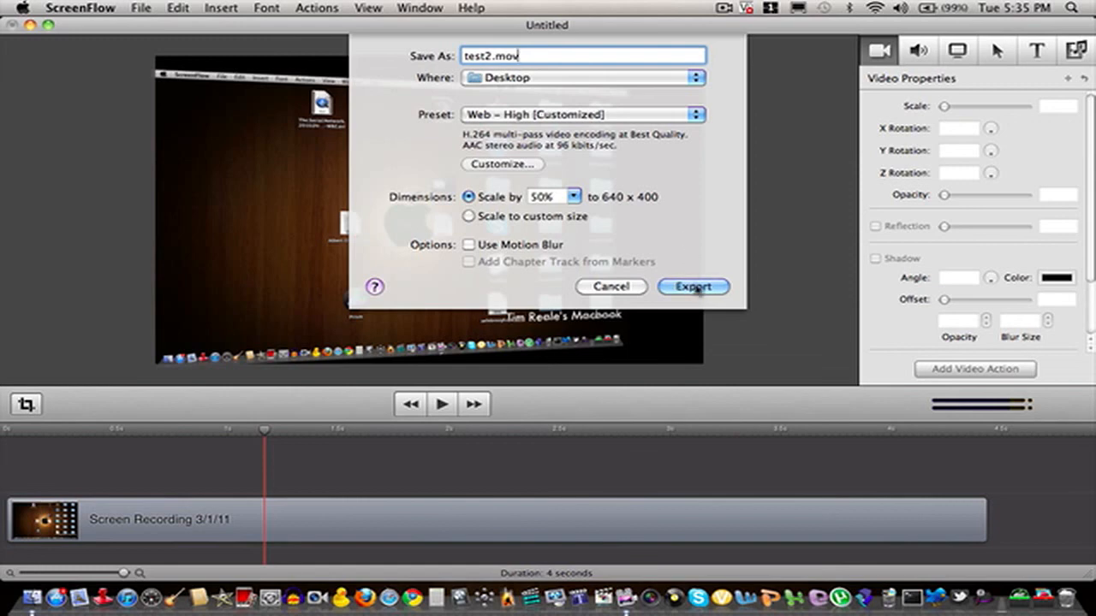
{"action": "mouse_move", "coordinate": [693, 287]}
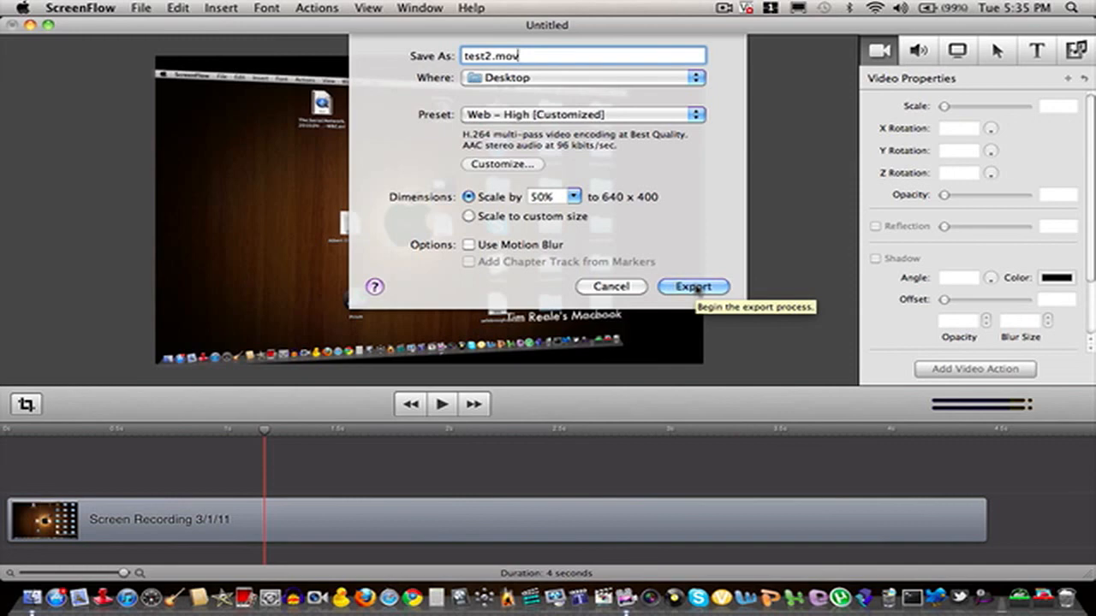
{"action": "left_click", "coordinate": [723, 8]}
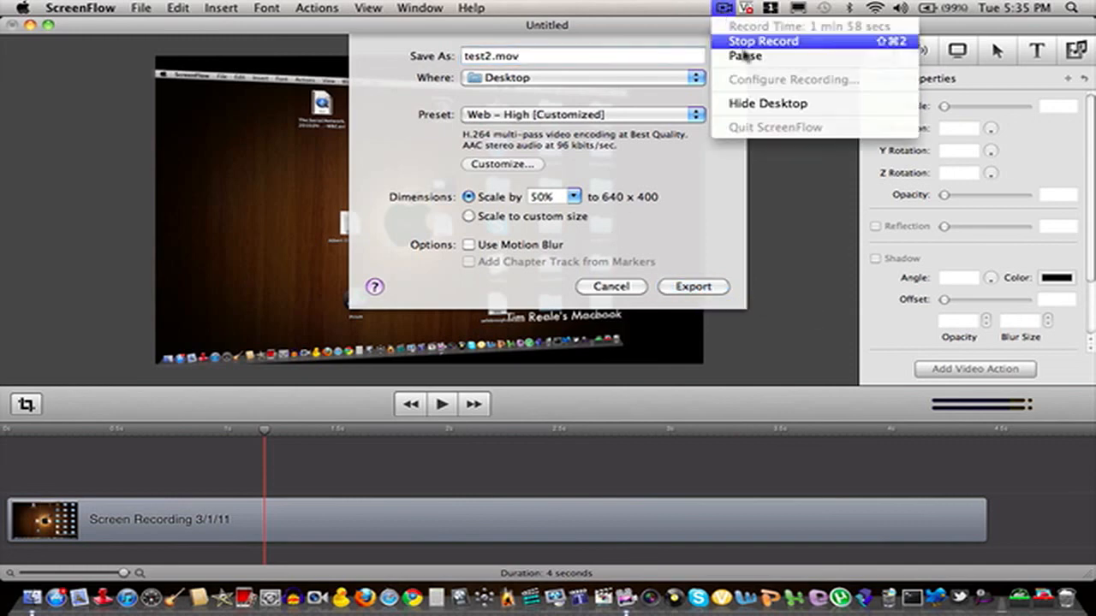